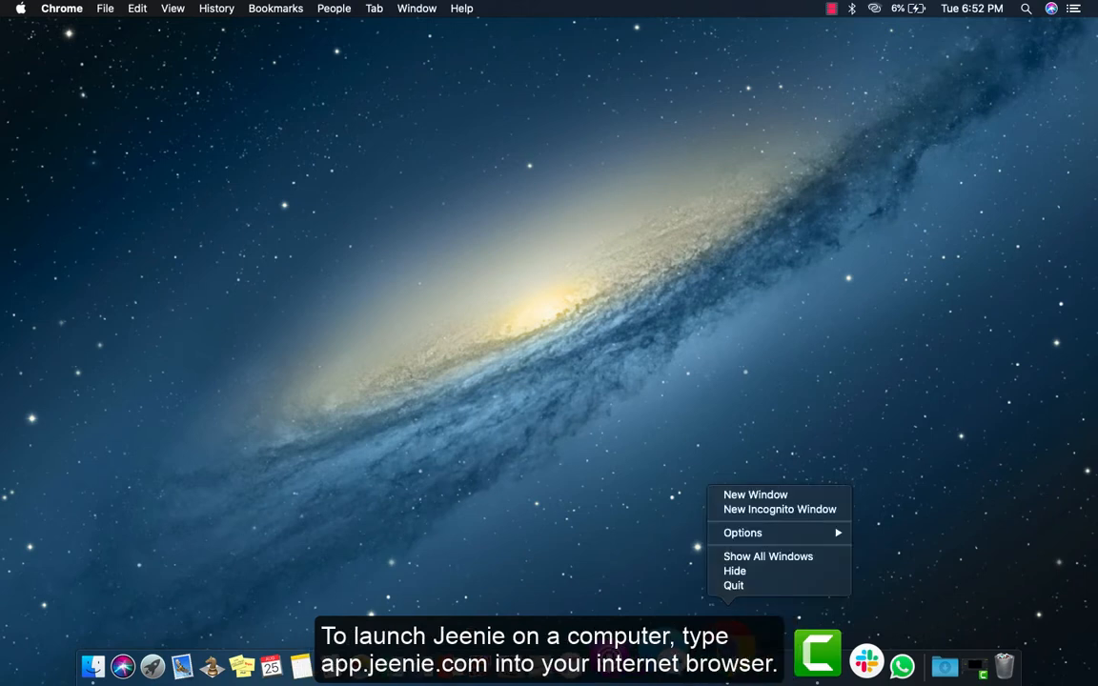
mouse_move(780, 509)
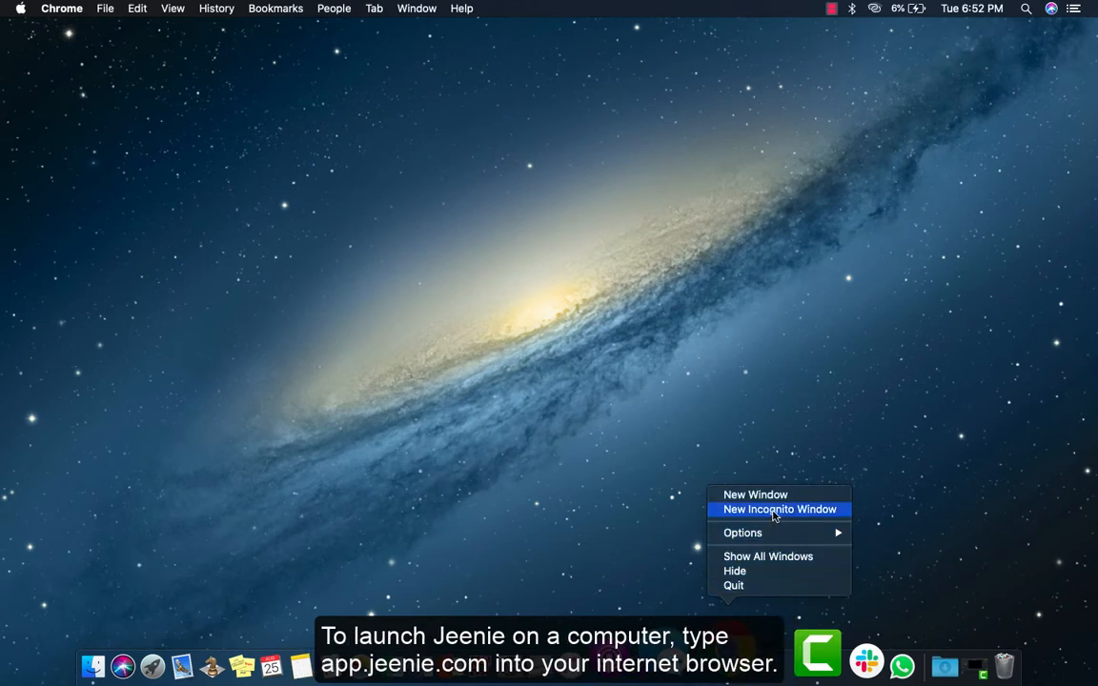
- Start a new Chrome incognito window from the Dock
click(780, 509)
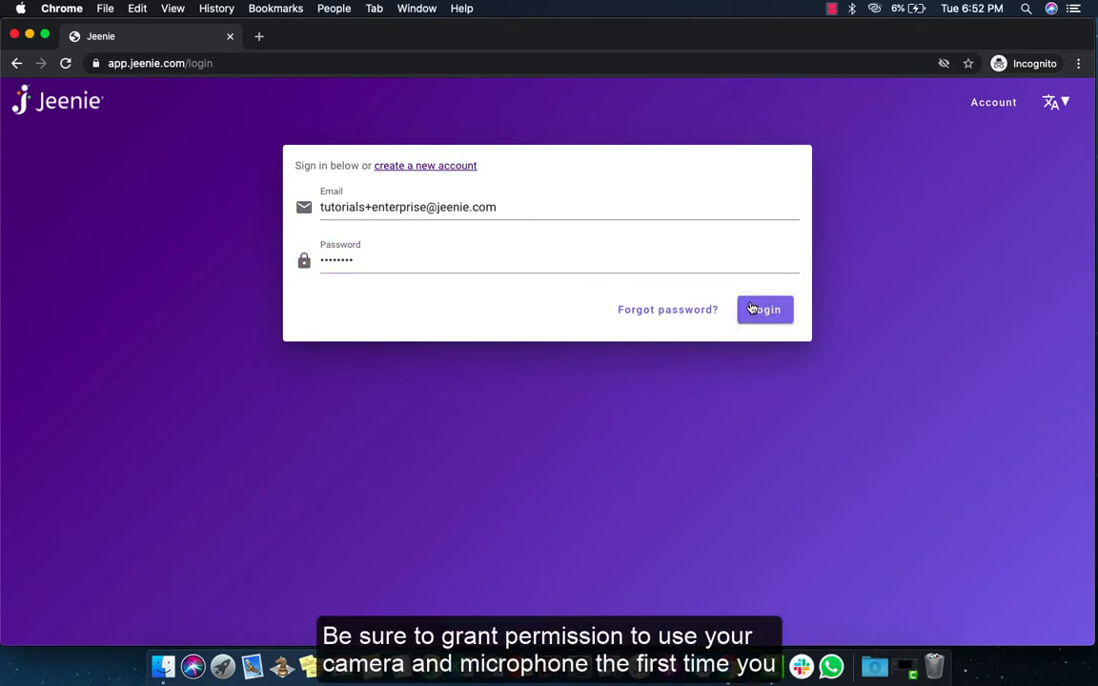
- Log in to the Jeenie enterprise tutorial account with the entered email and password
click(765, 309)
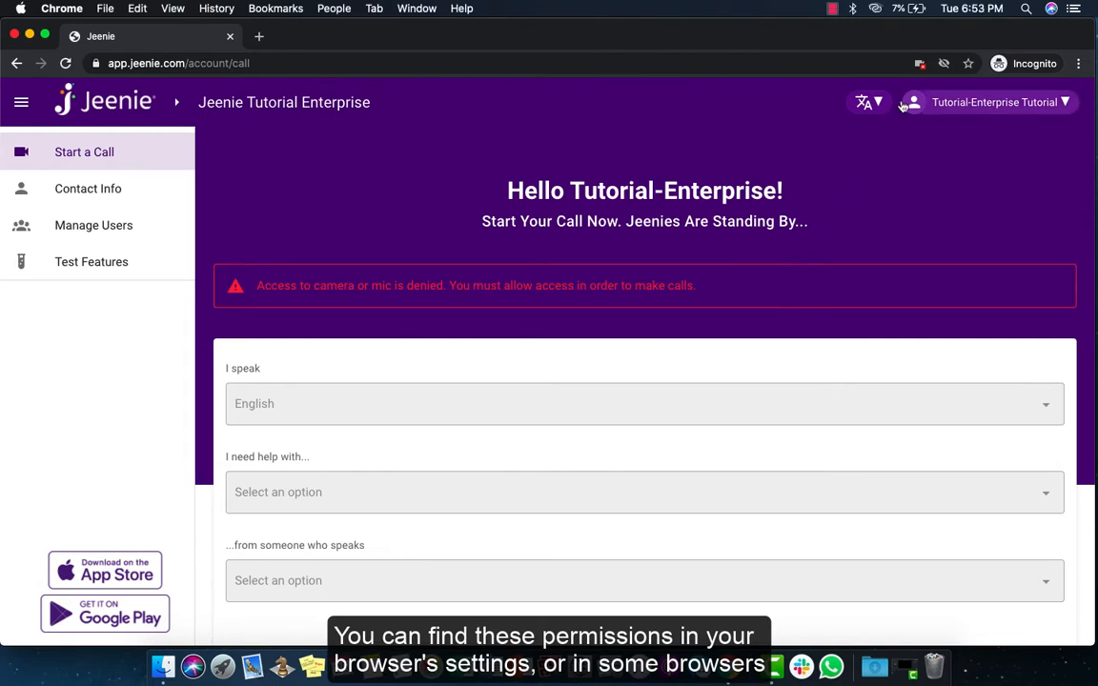
- Always allow camera and microphone for app.jeenie.com and reload so the warning clears
click(919, 63)
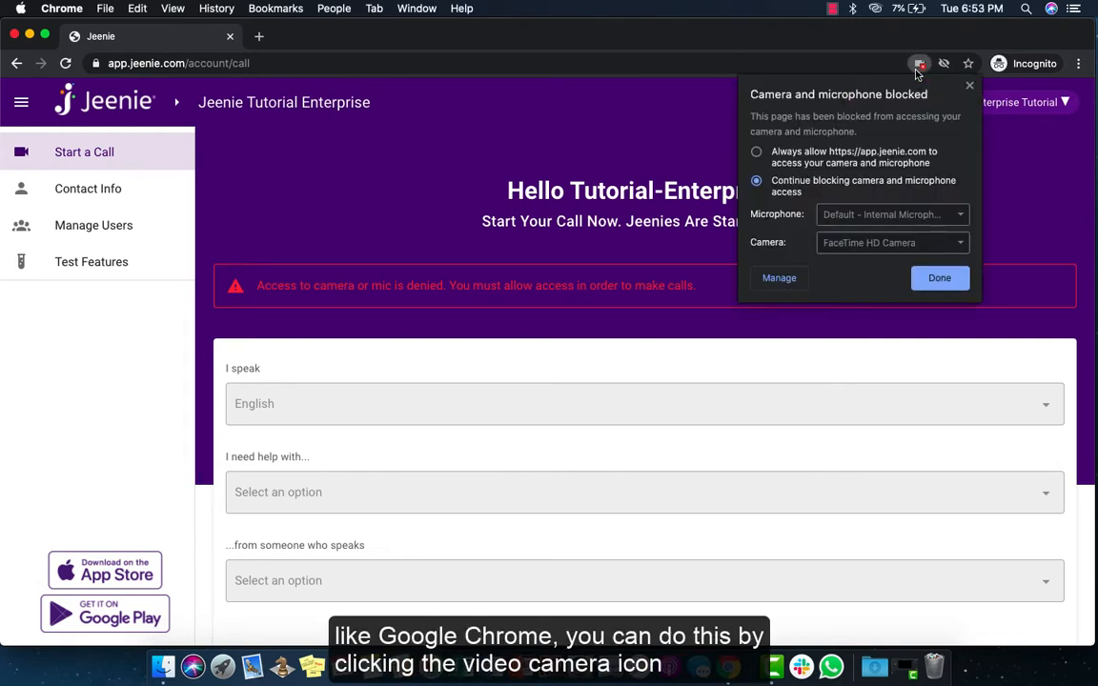
mouse_move(904, 90)
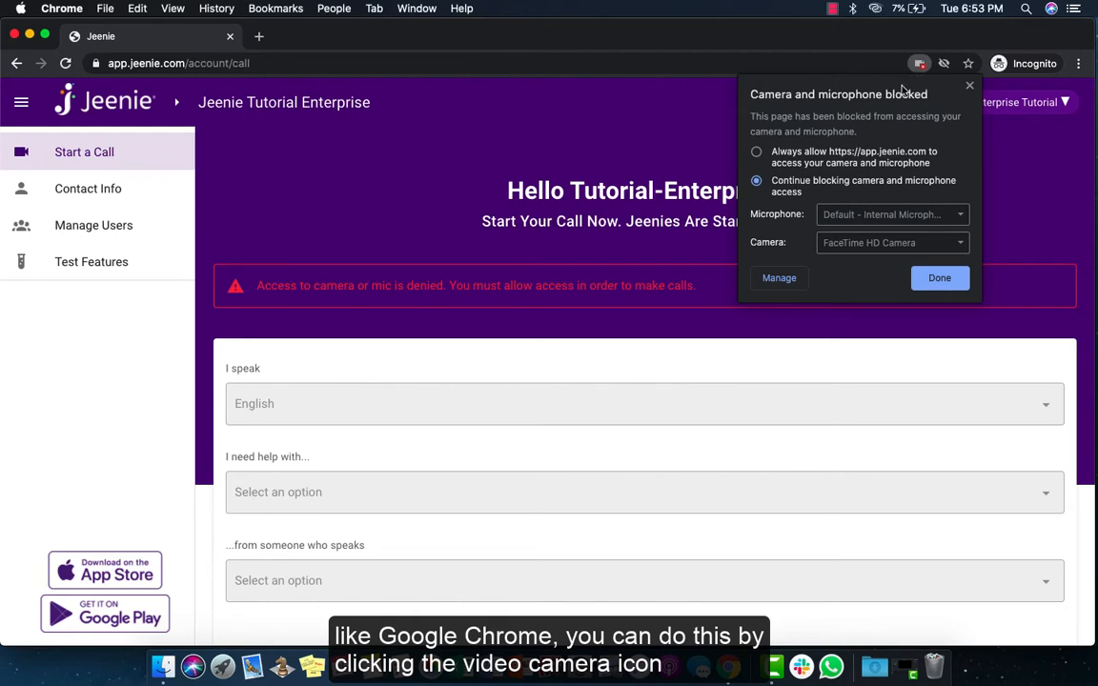
click(757, 153)
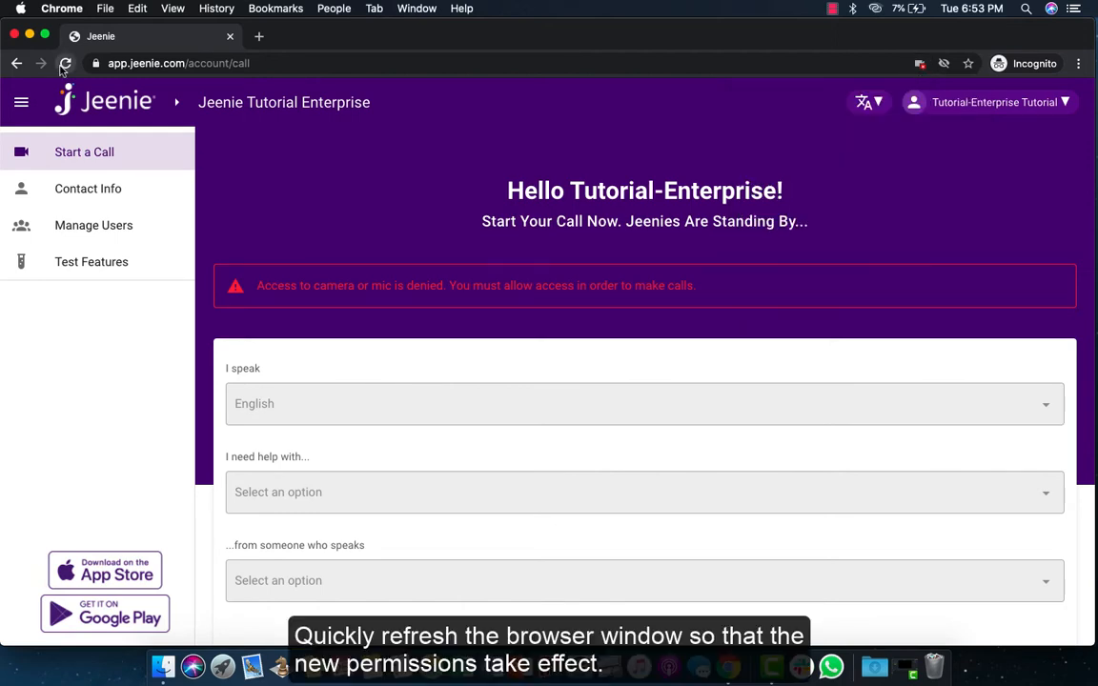
click(65, 63)
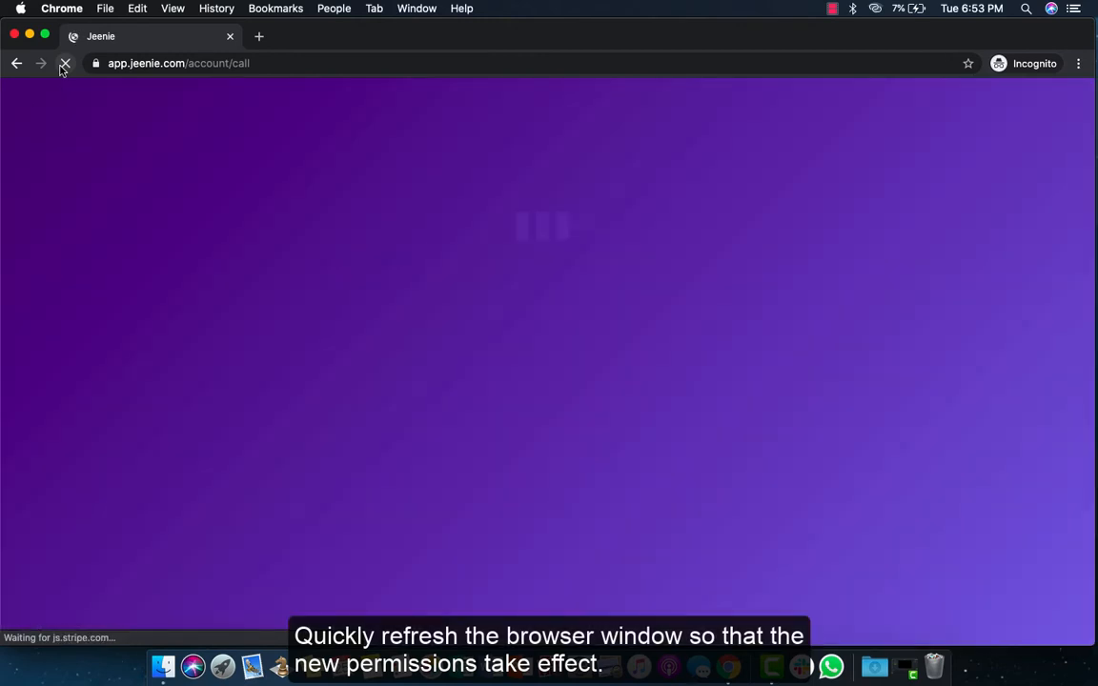
click(65, 63)
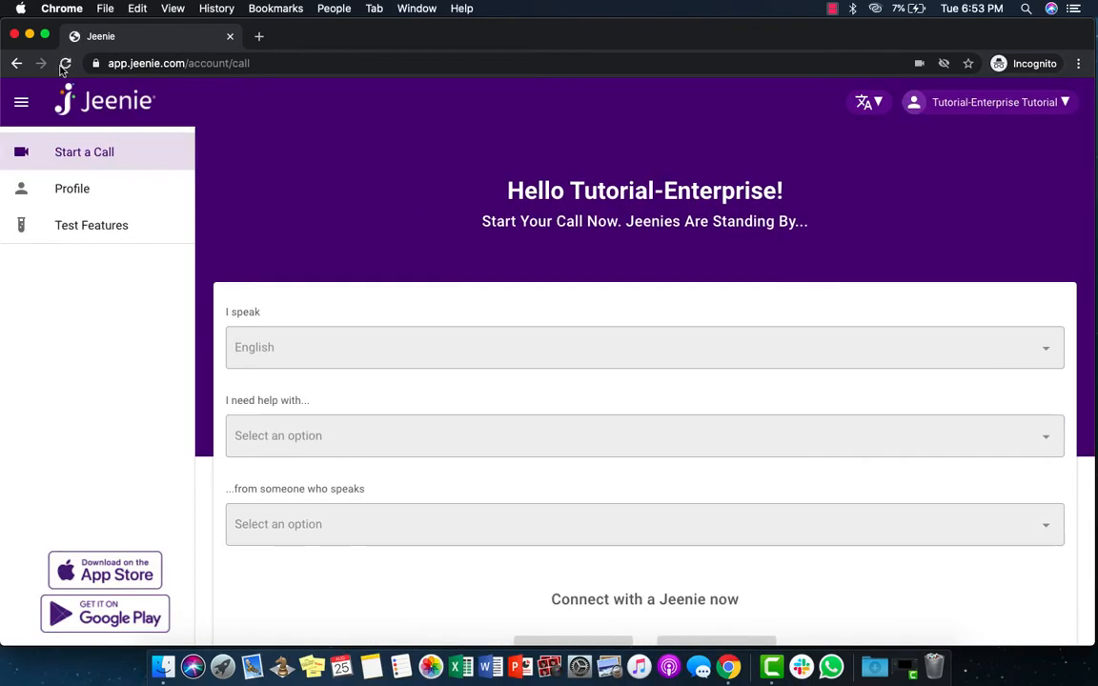
- Keep English as the 'I speak' language and bring up the help-scenario choices
click(65, 63)
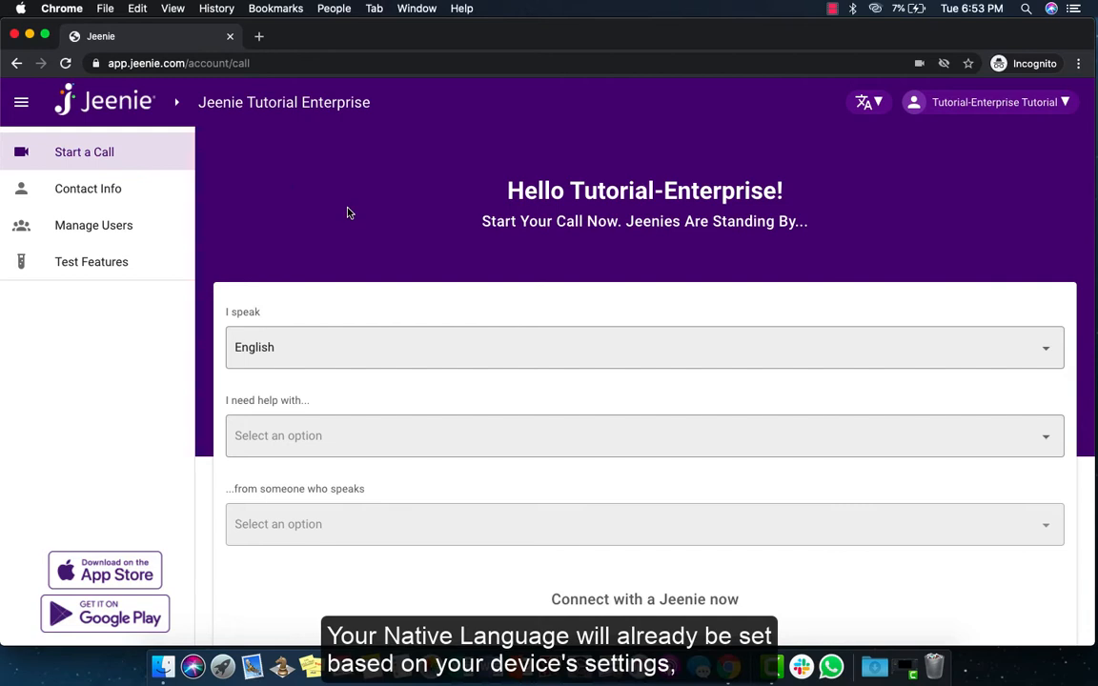
mouse_move(568, 282)
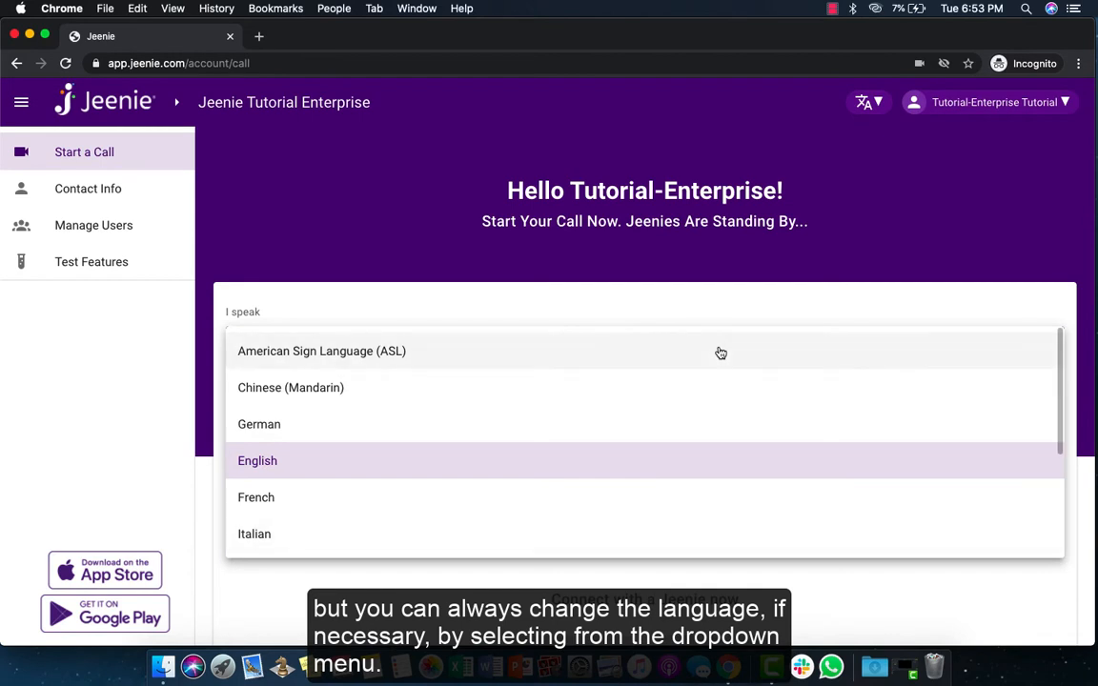
click(258, 460)
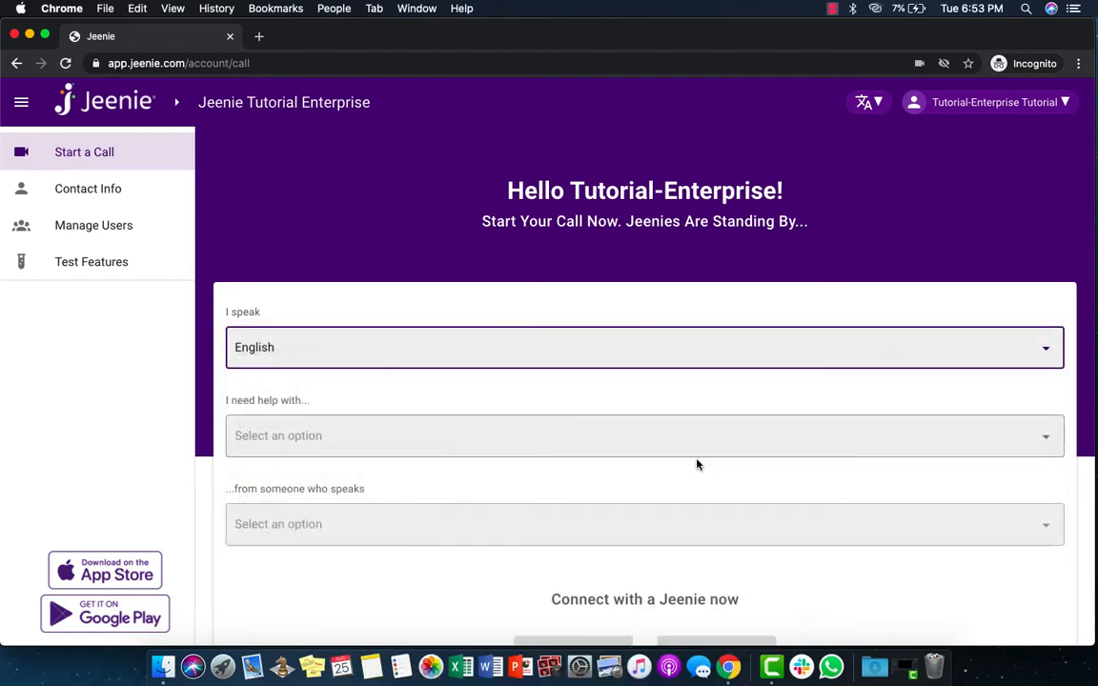
click(645, 434)
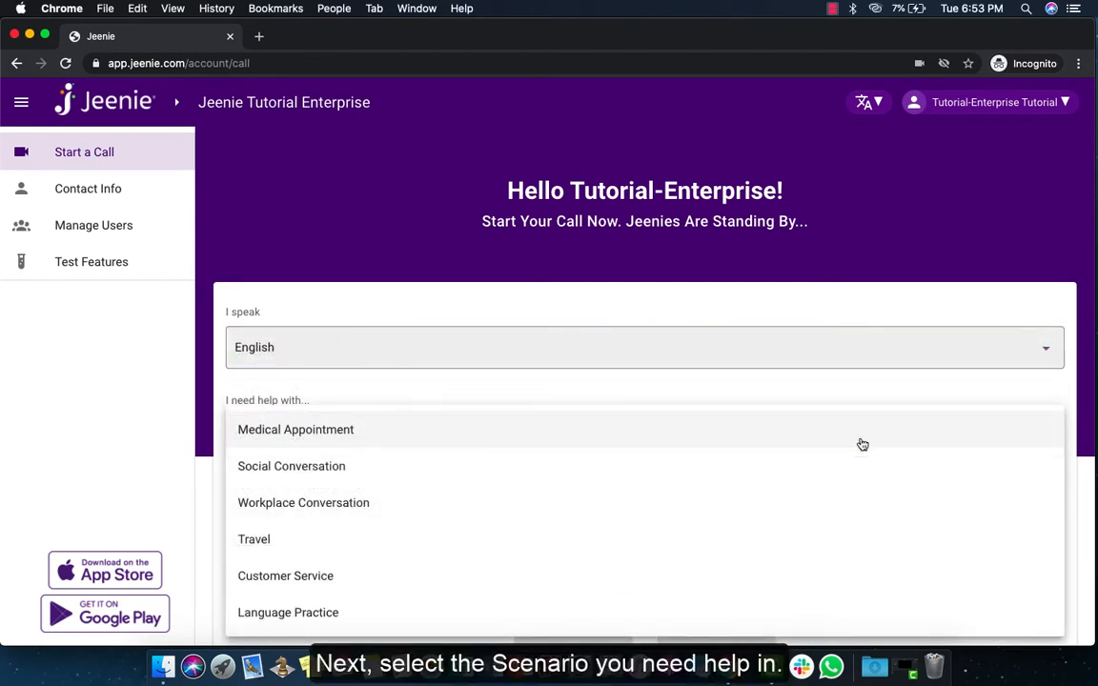
- Choose the Healthcare scenario under 'I need help with'
click(303, 503)
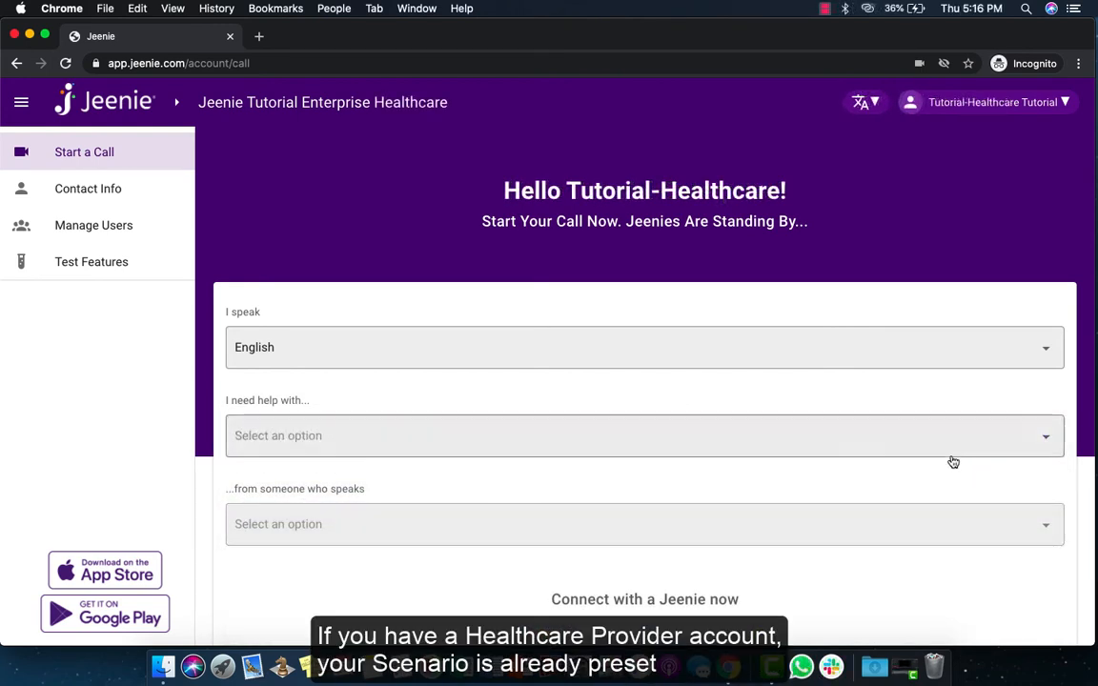
click(644, 434)
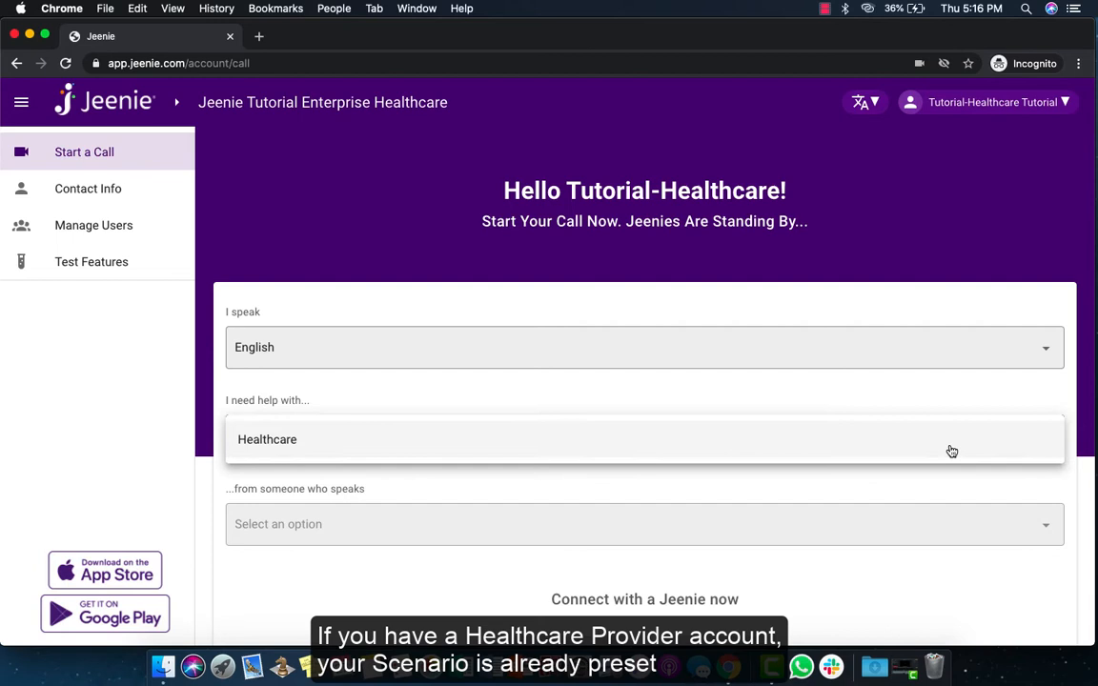
click(644, 438)
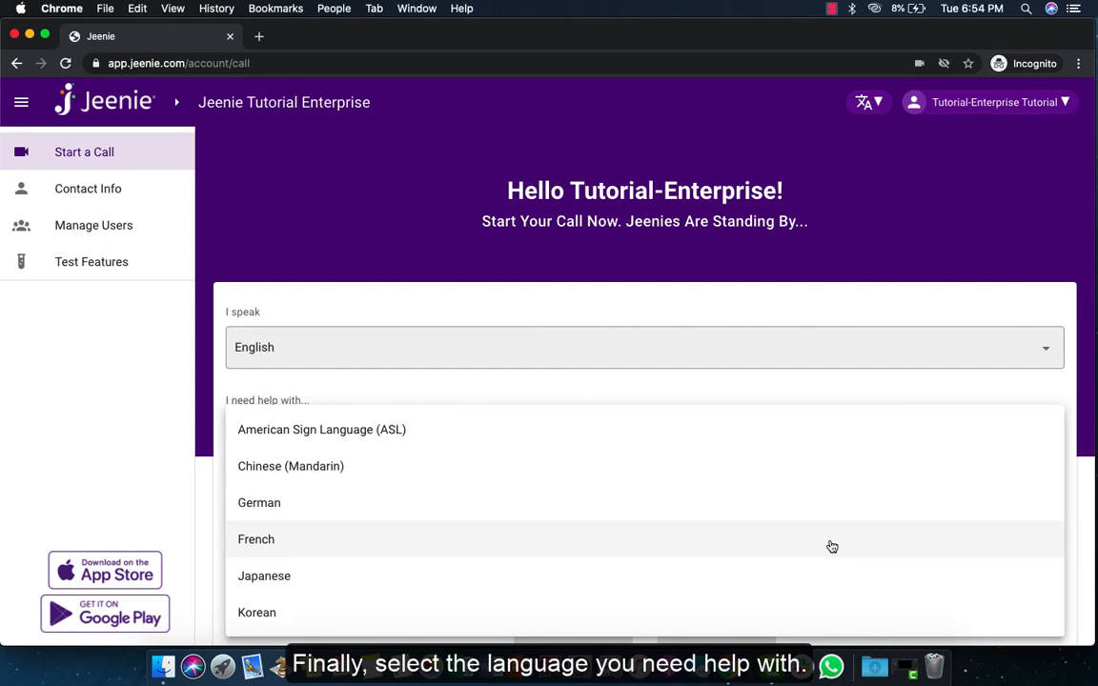
- Set 'from someone who speaks' to Spanish
scroll(down, 3)
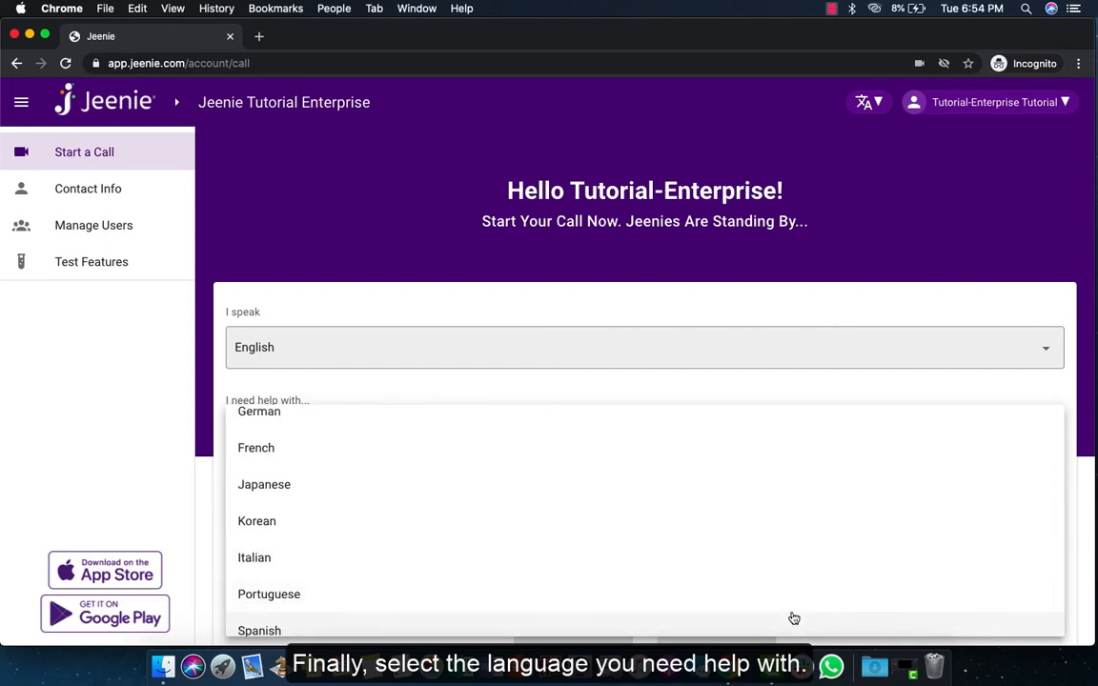
click(259, 629)
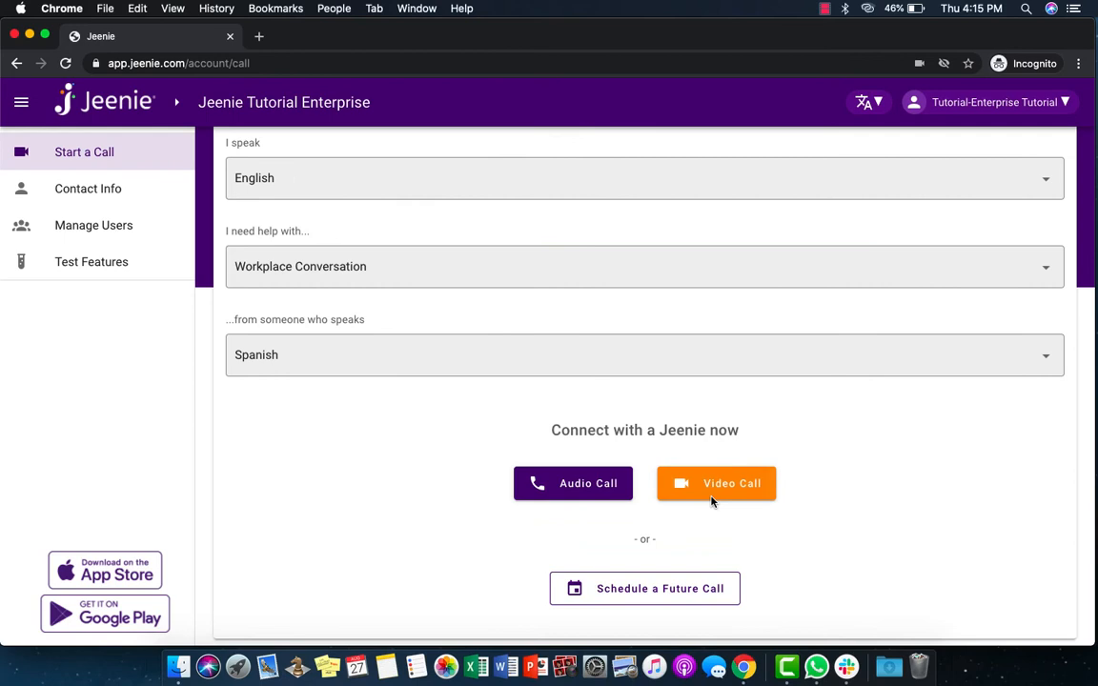
mouse_move(716, 484)
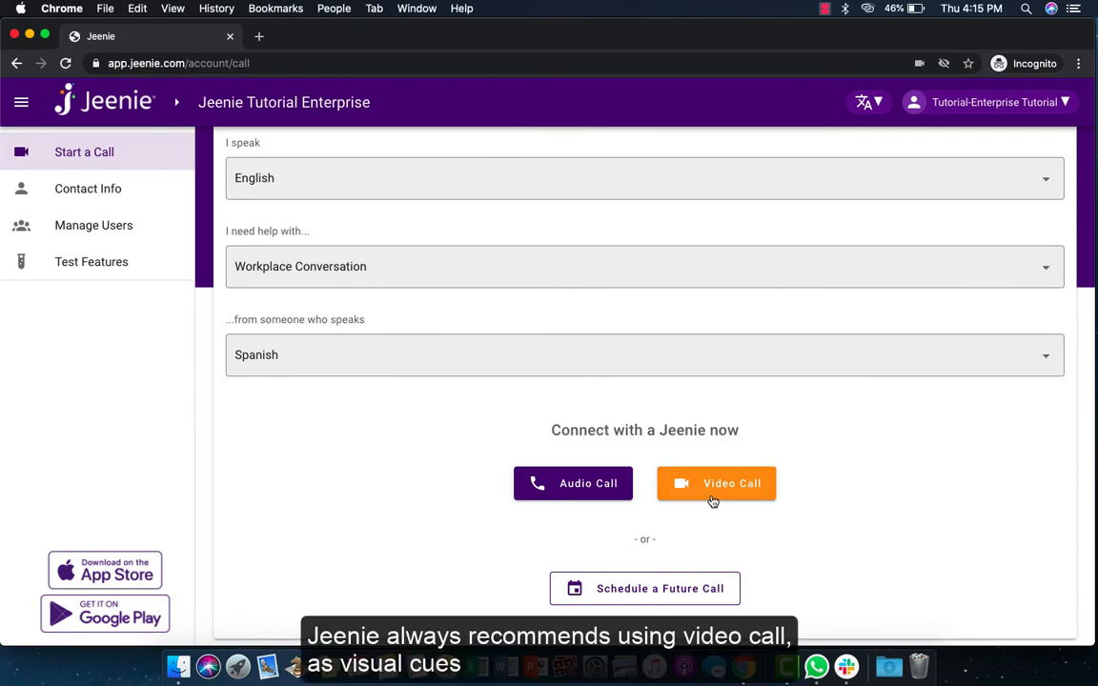
- Place a video call to a Spanish interpreter for a workplace conversation
click(717, 484)
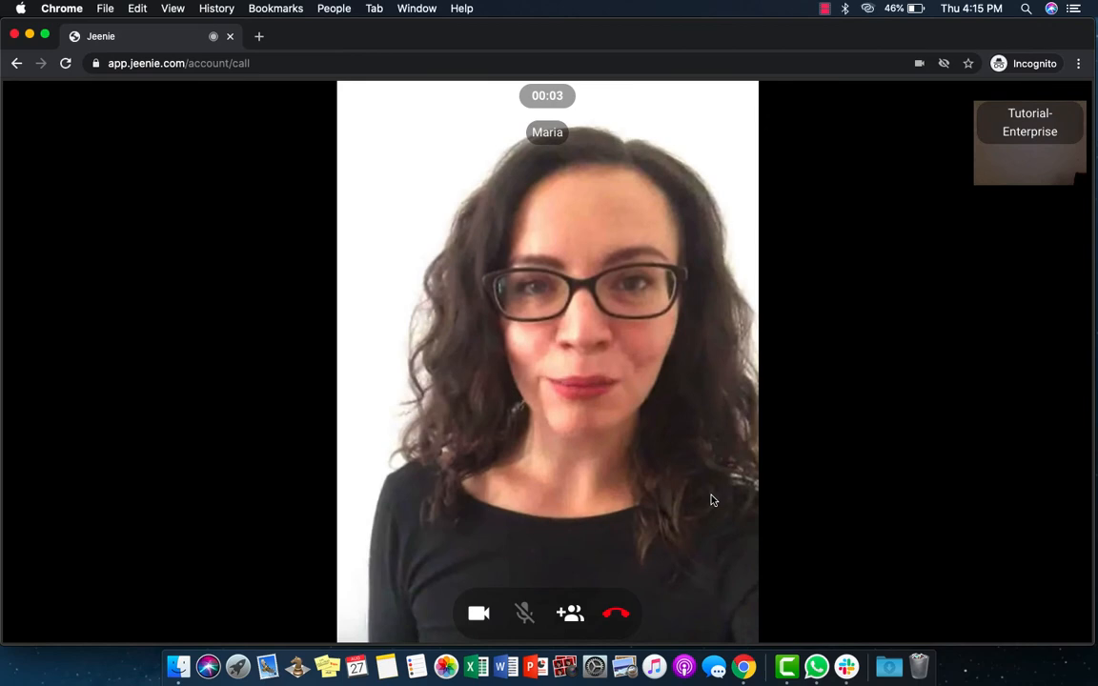
- Hang up the video call with the interpreter
click(615, 614)
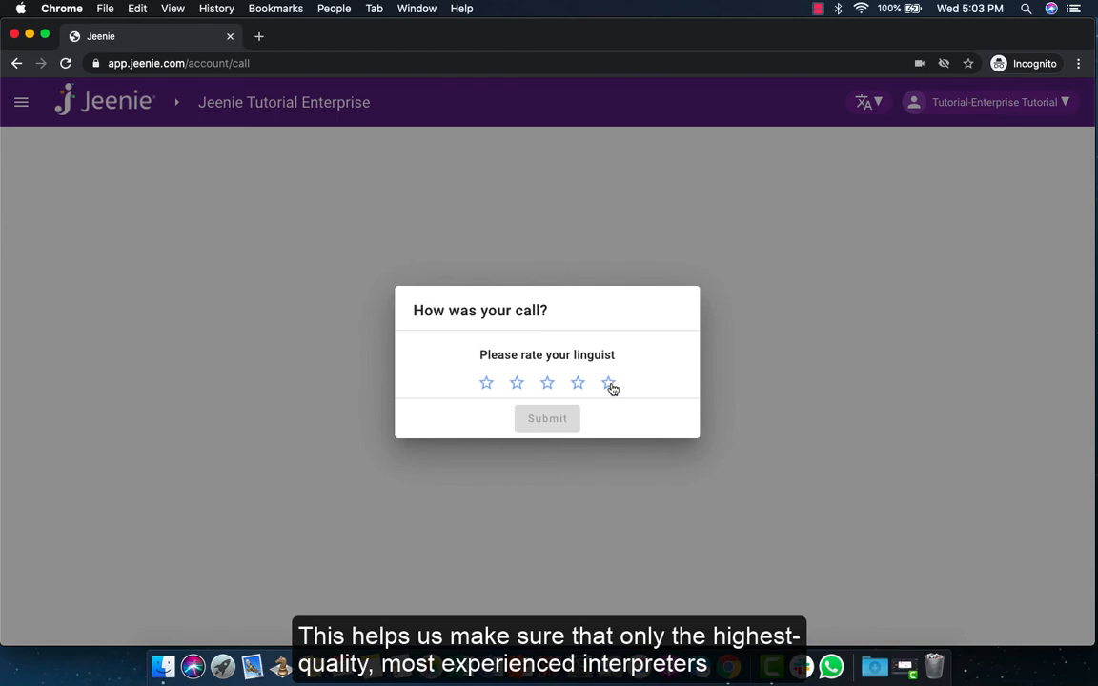
- Give five stars and mark Time to connect, Friendliness and Professionalism as good
click(608, 383)
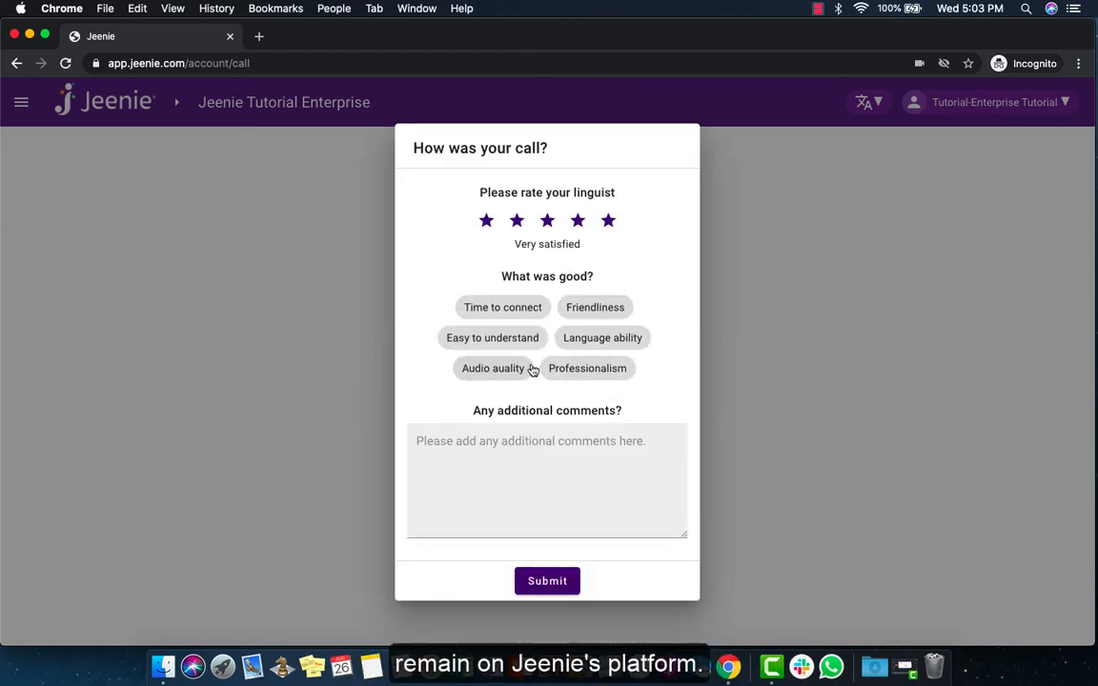
click(503, 306)
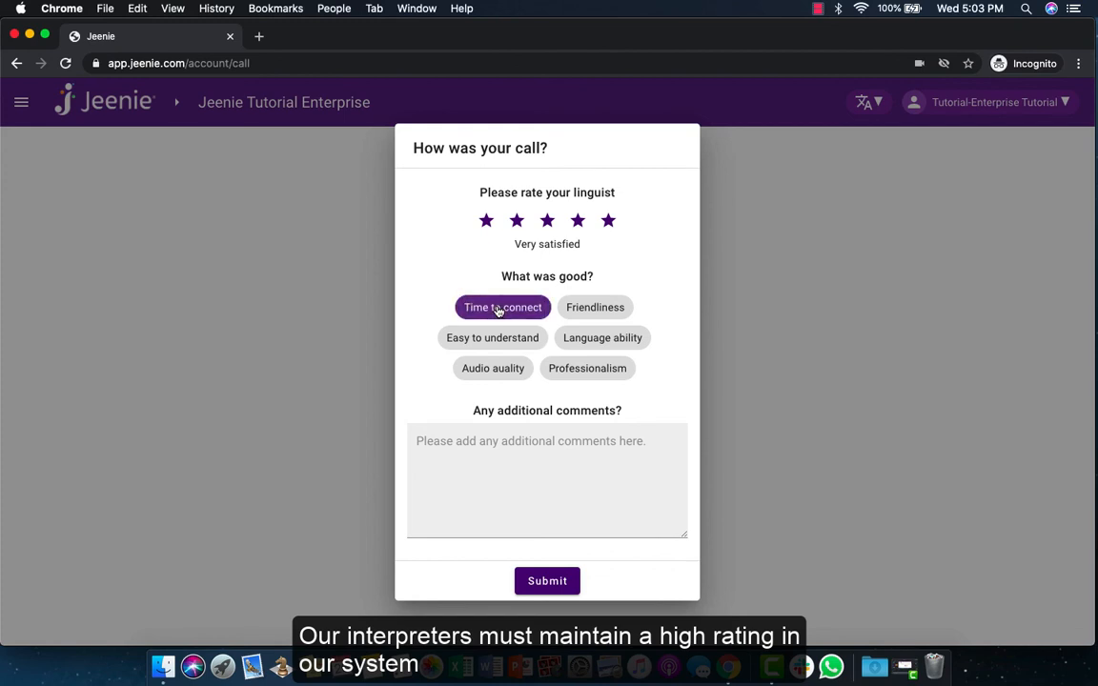
click(594, 307)
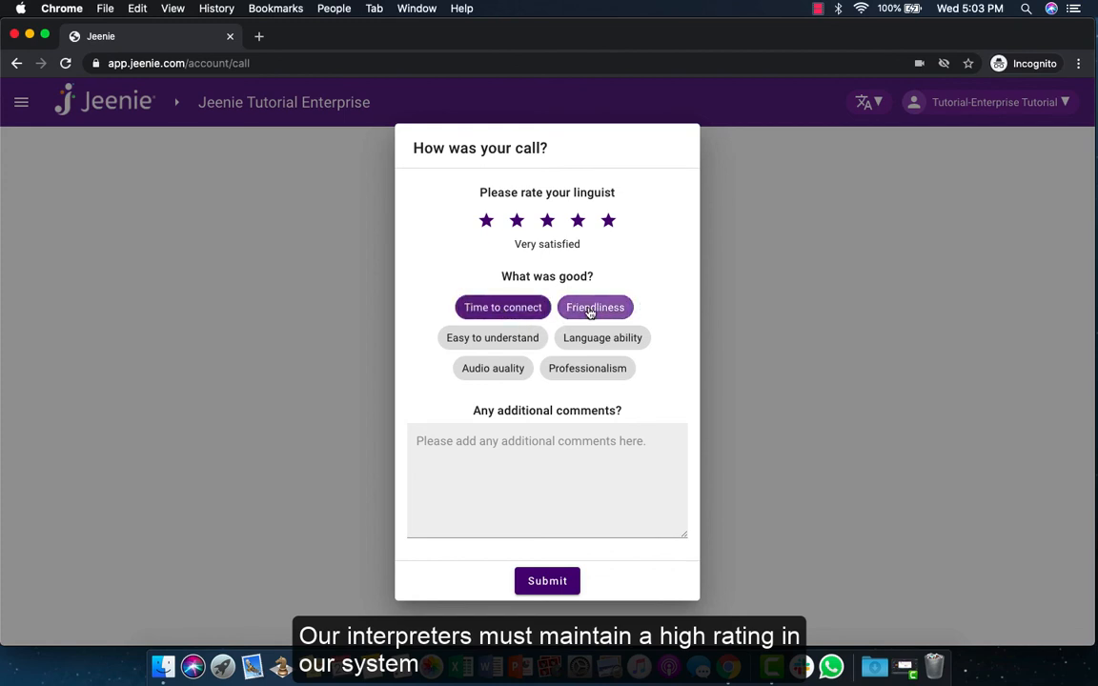
click(587, 368)
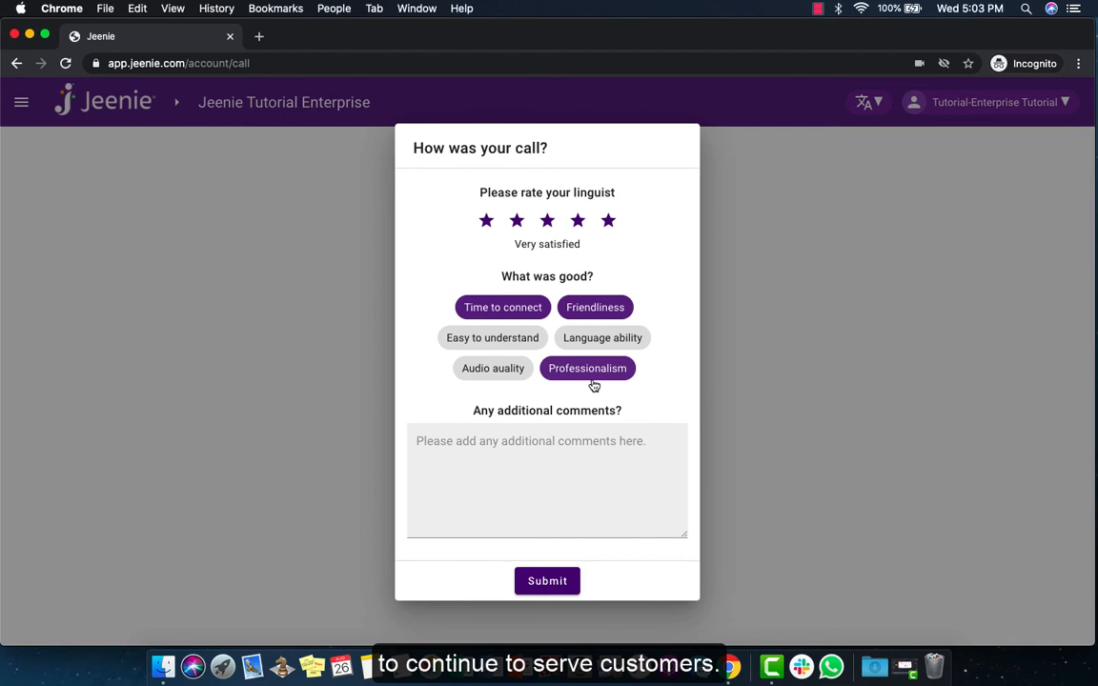